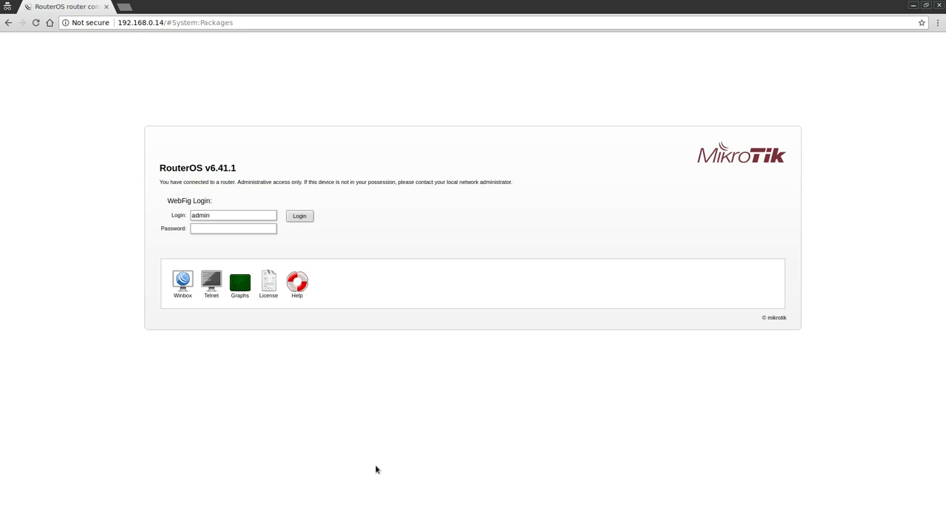
mouse_move(229, 249)
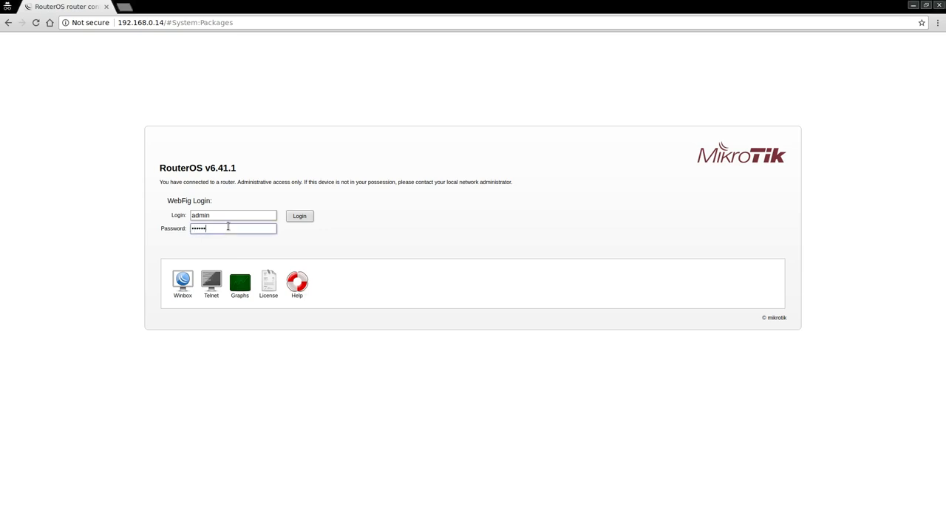
- Enter the admin account's password on the WebFig login page
type("••")
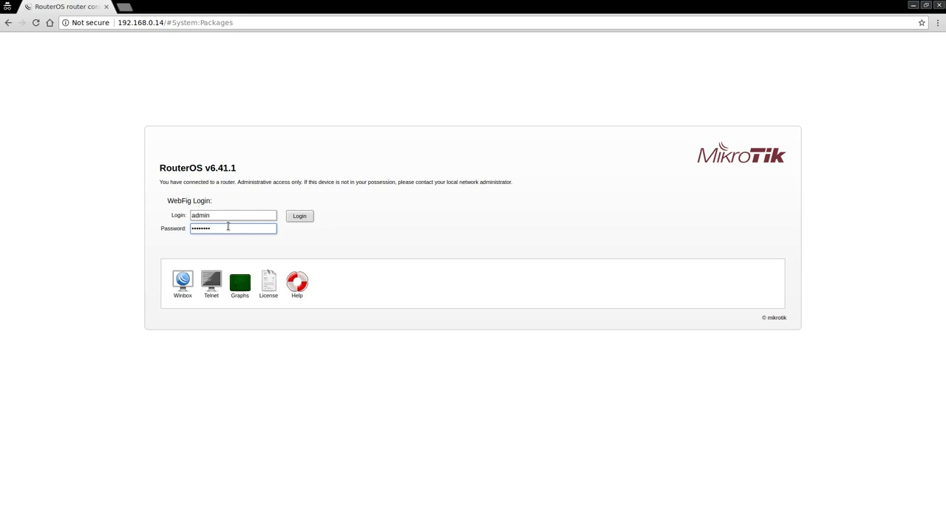
- Log in to the router, glance at the Terminal console, and return to the WebFig configuration pages
left_click(298, 216)
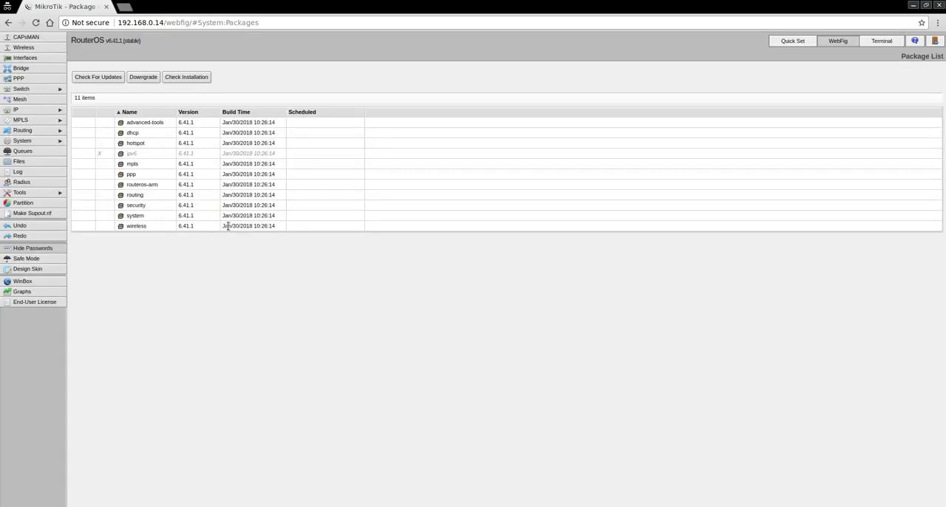
mouse_move(59, 147)
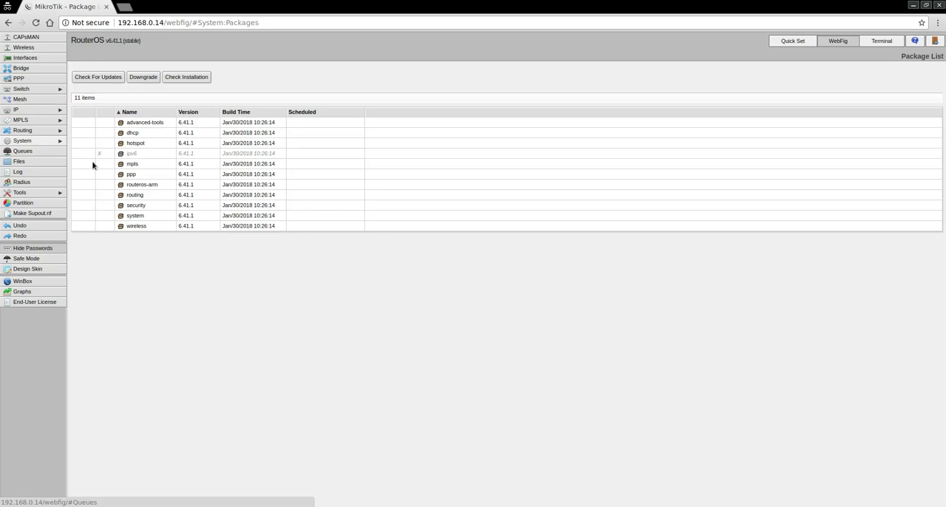
mouse_move(813, 58)
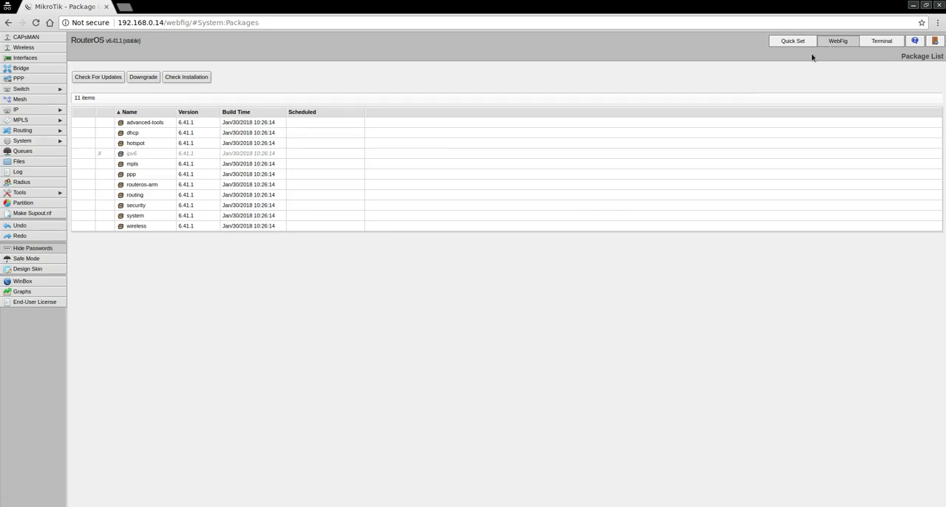
mouse_move(56, 145)
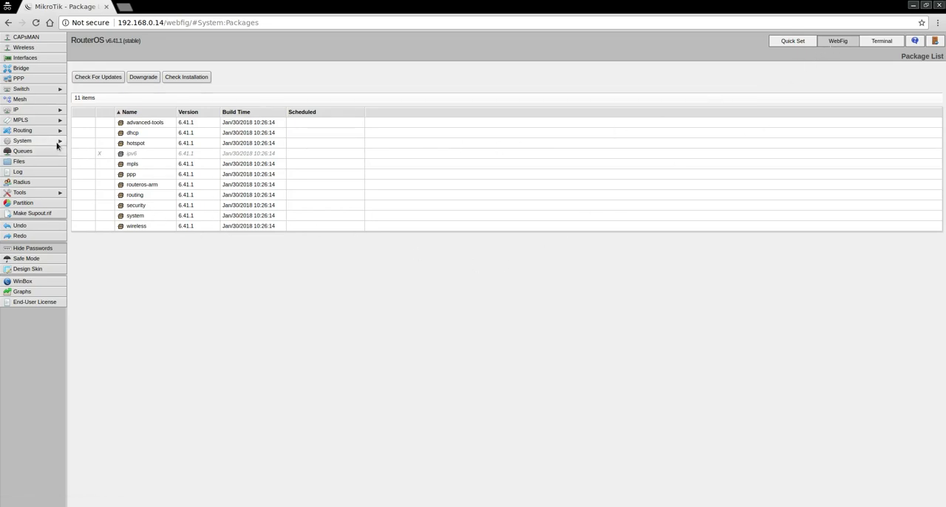
mouse_move(881, 41)
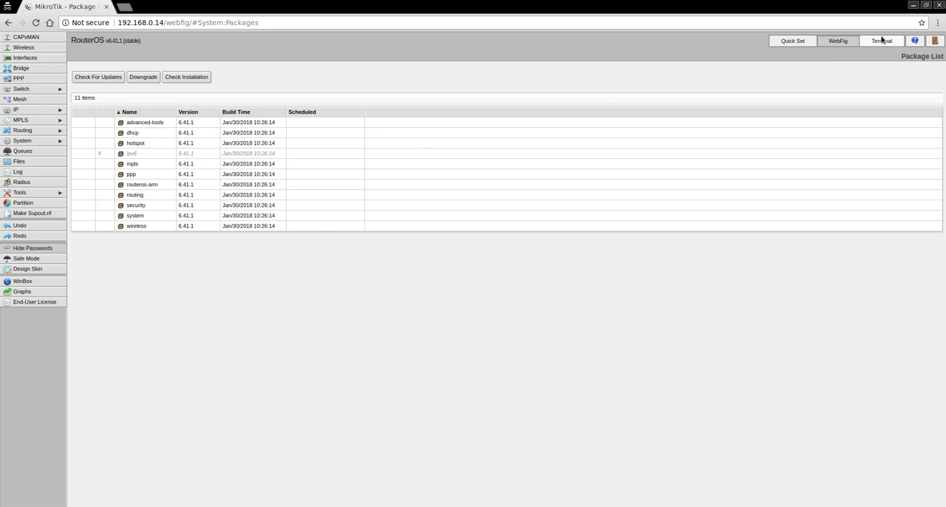
left_click(882, 41)
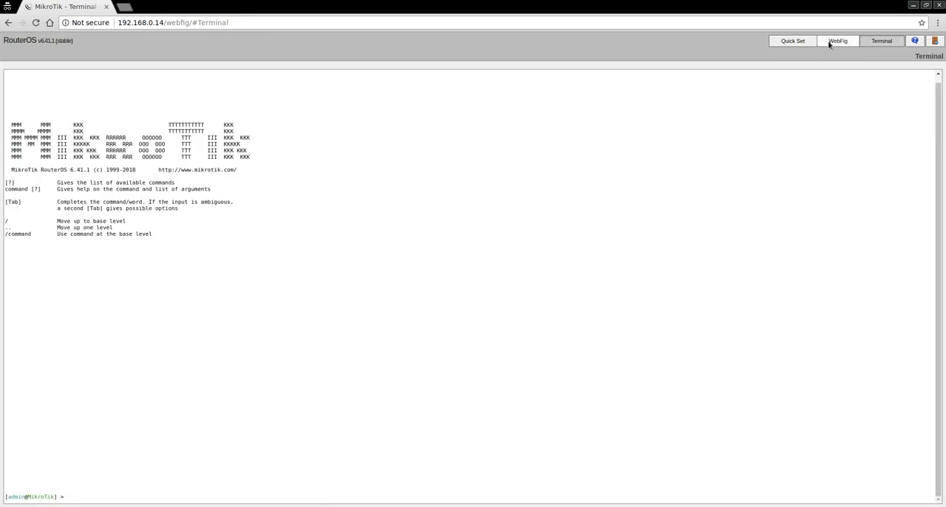
left_click(839, 41)
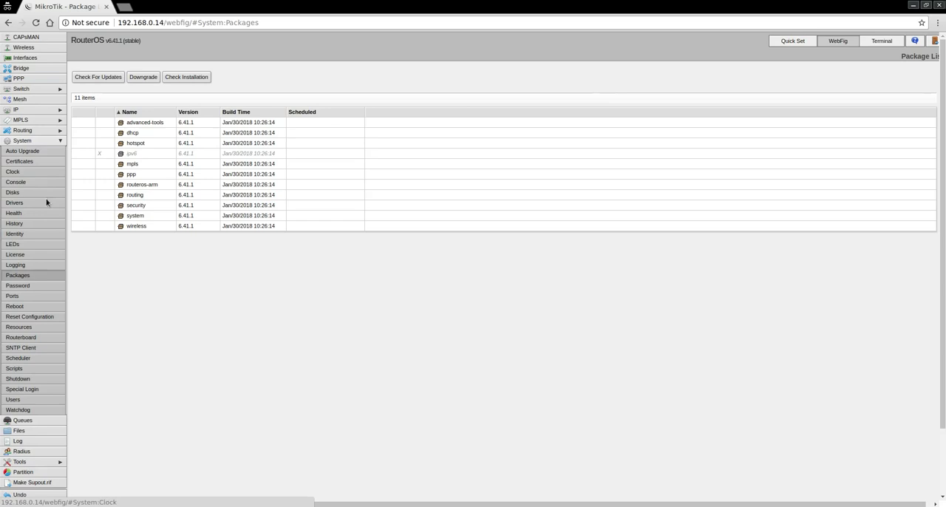
- Set the RouterBOARD Boot OS to SwOS, verify it stuck, and save the boot settings
left_click(21, 337)
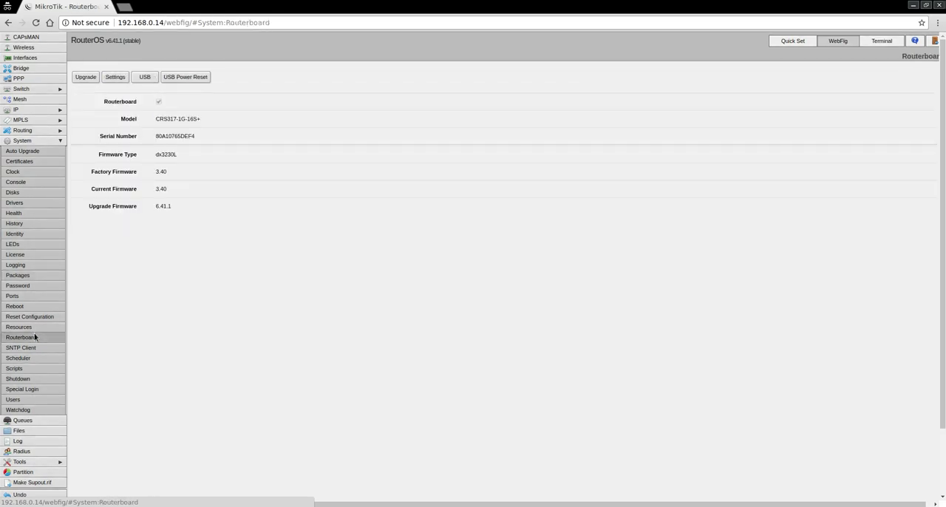
left_click(118, 77)
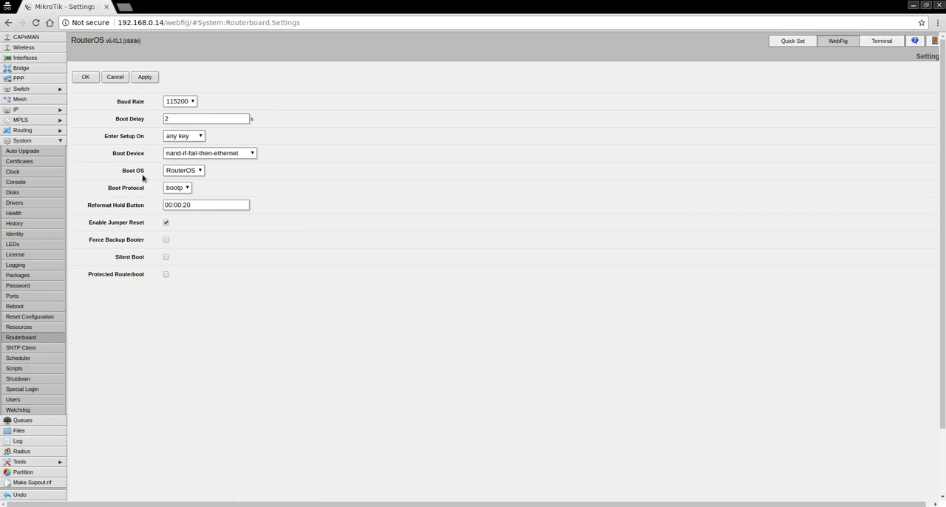
mouse_move(201, 175)
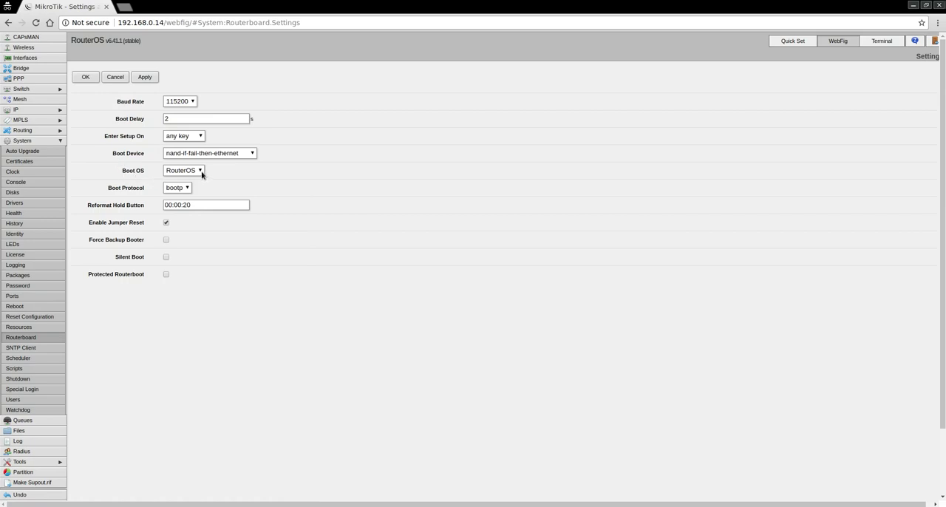
left_click(183, 172)
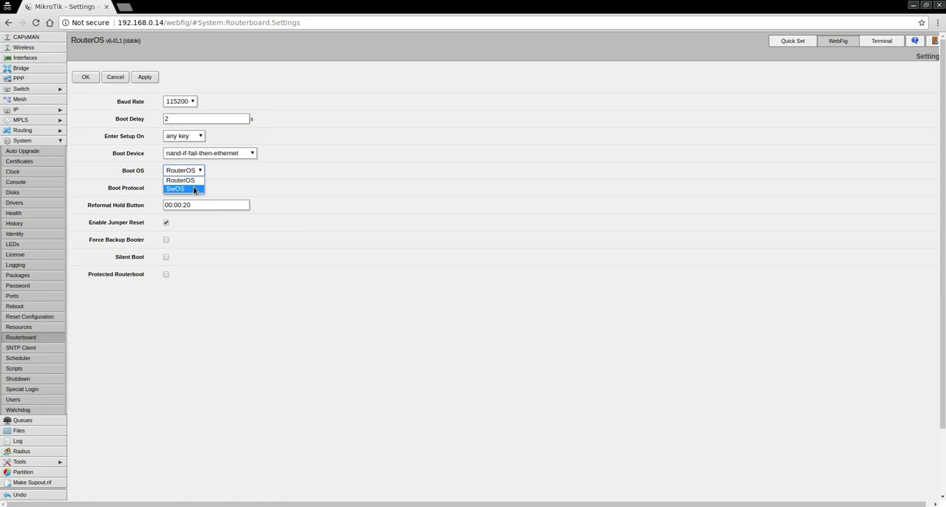
left_click(175, 189)
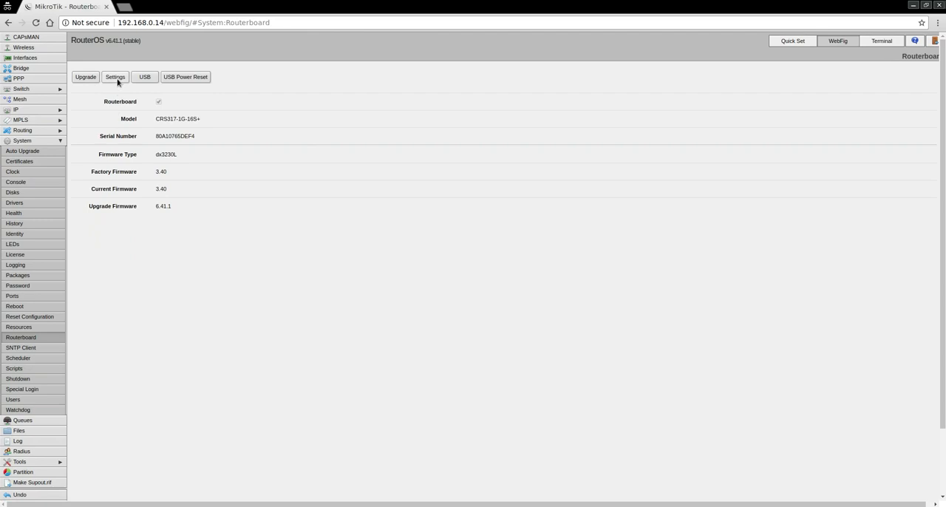
left_click(116, 76)
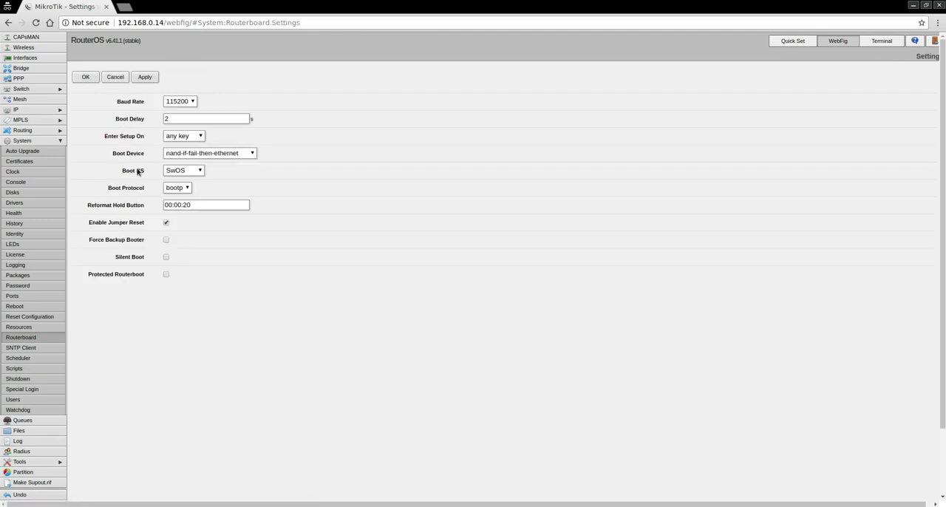
mouse_move(91, 82)
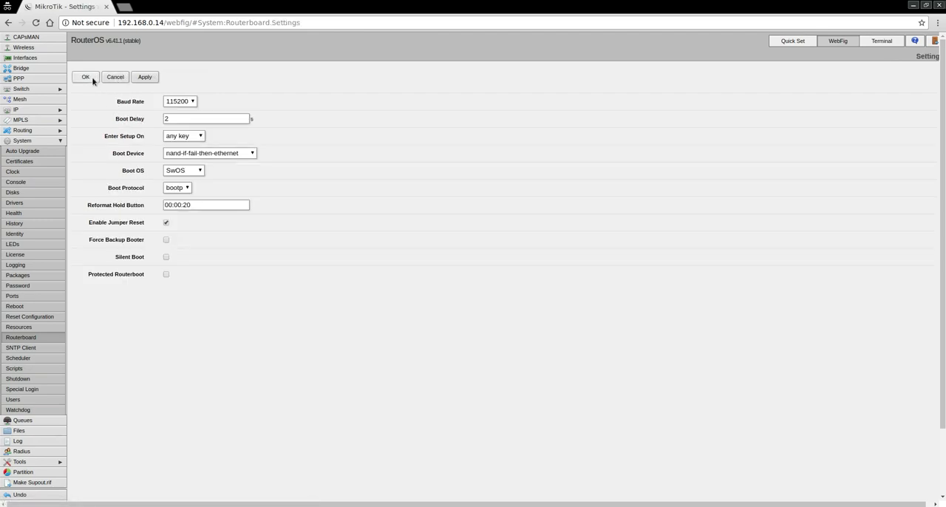
left_click(86, 77)
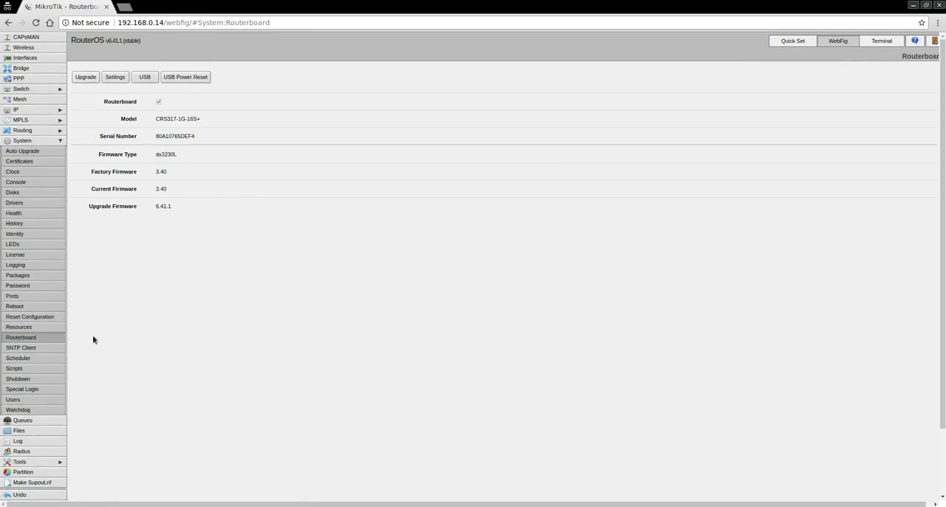
mouse_move(50, 342)
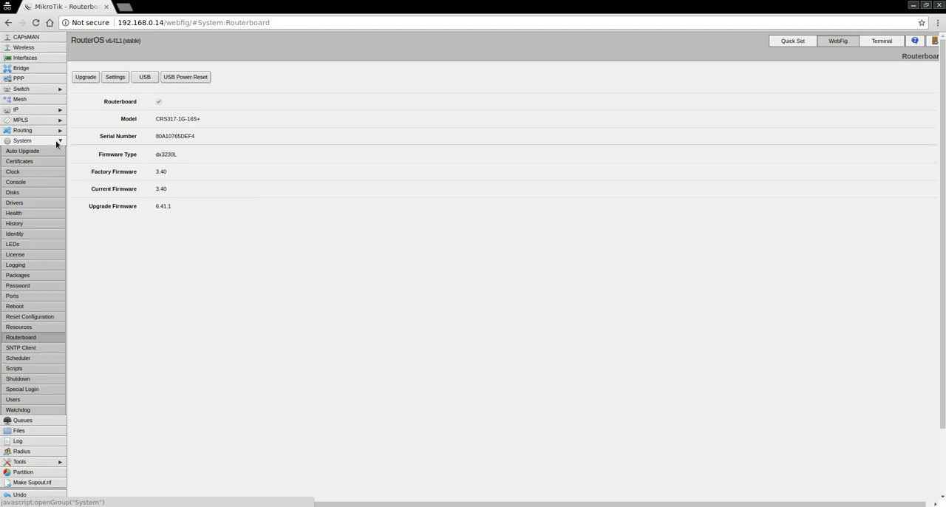
- Request a router reboot from the System menu, bringing up the confirmation prompt
left_click(22, 141)
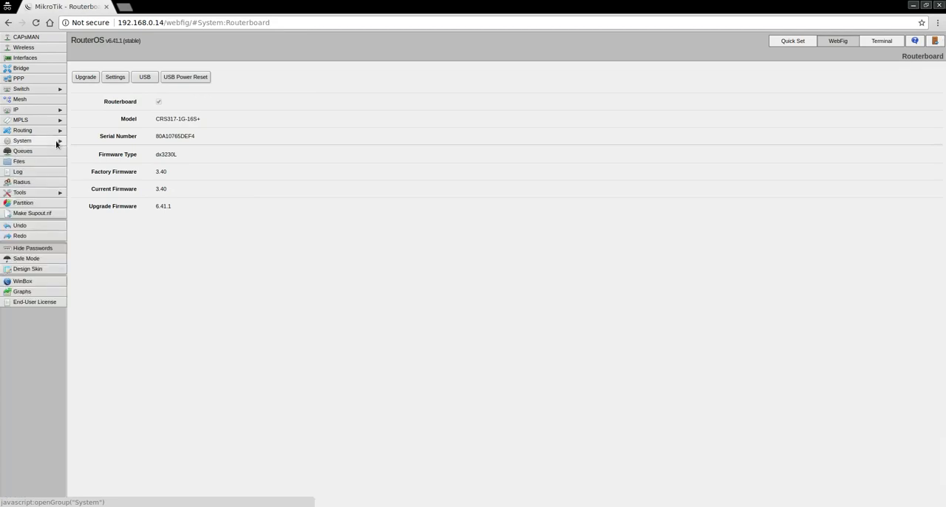
left_click(23, 141)
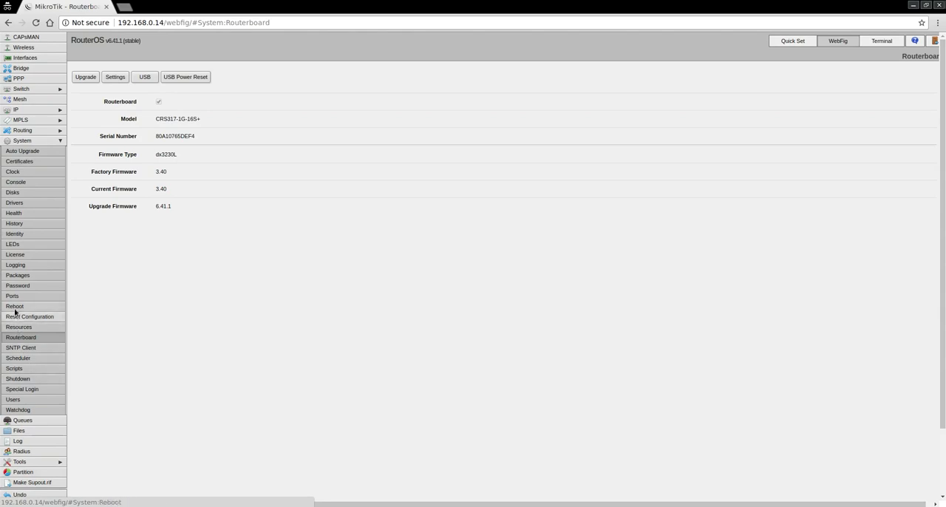
left_click(12, 307)
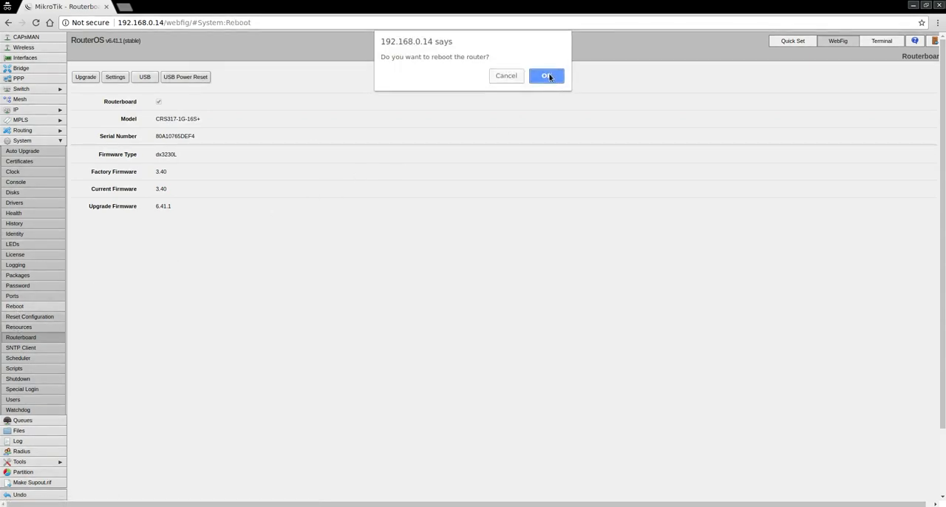
- Confirm the reboot so the switch boots into SwOS v2.3 on the serial console
left_click(547, 75)
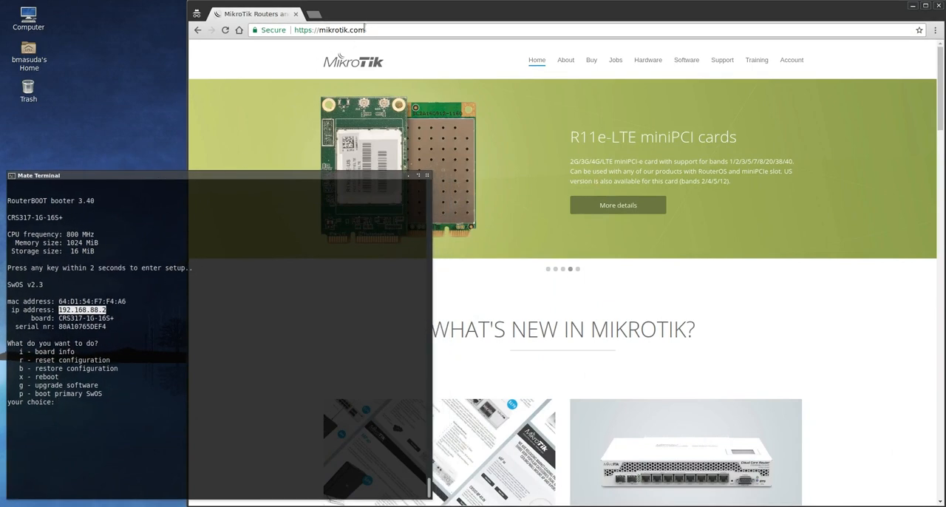
- Load the switch's SwOS web interface at 192.168.88.2 in Chrome
left_click(337, 30)
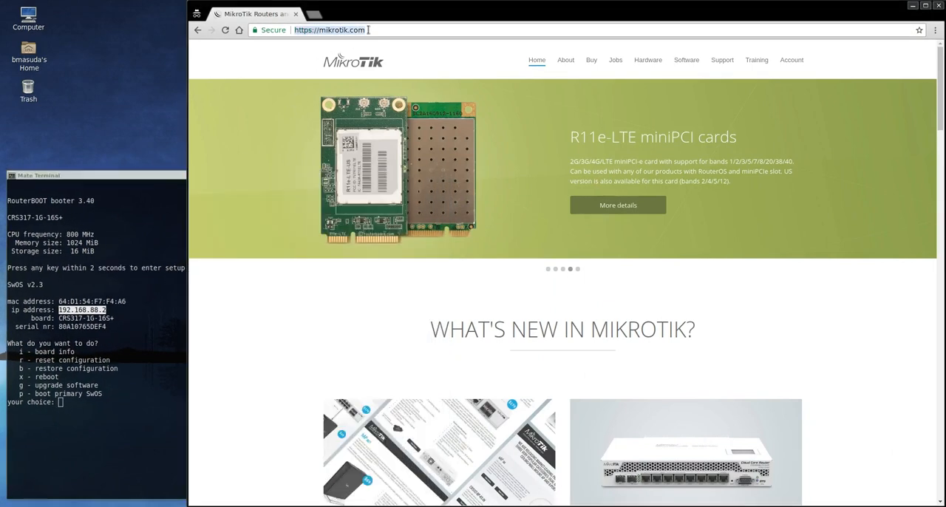
type("192.168.0.122")
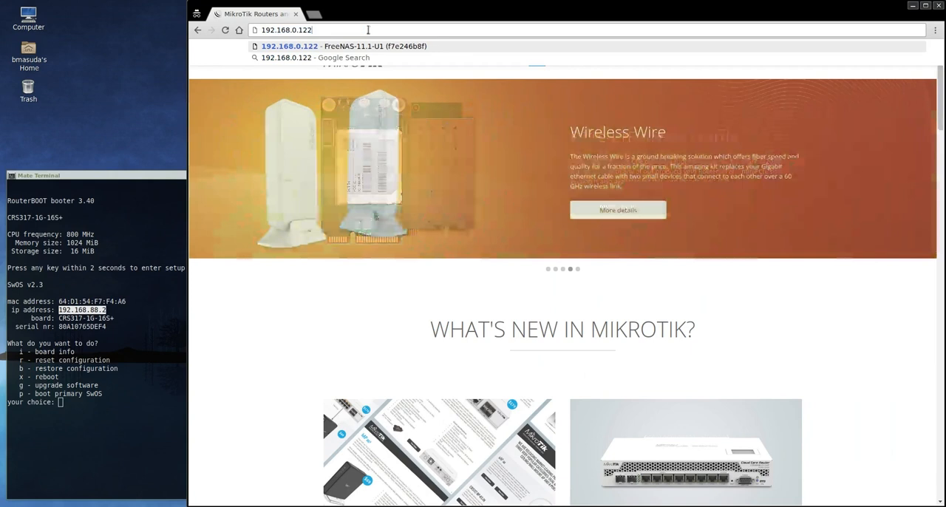
type("192.168.88")
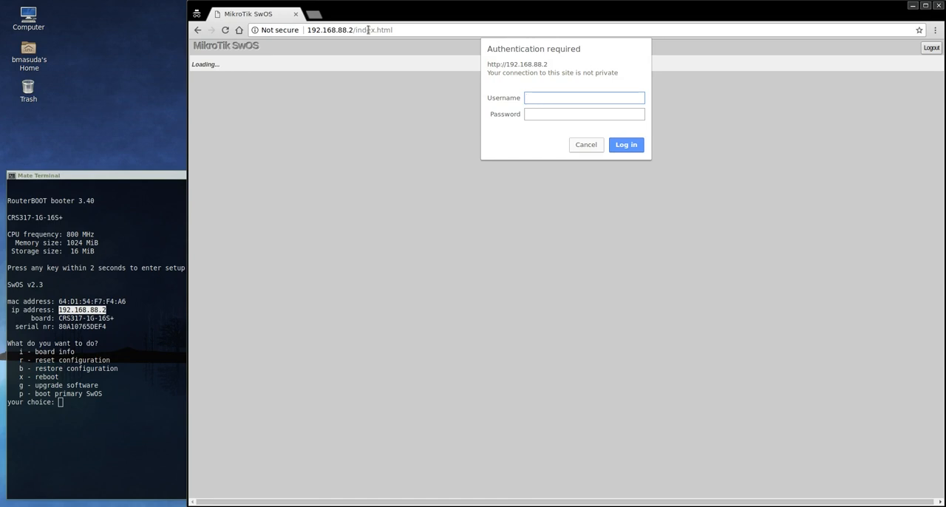
- Log in to SwOS as admin and reach the Link tab for ports SFP1–SFP16
type("admin")
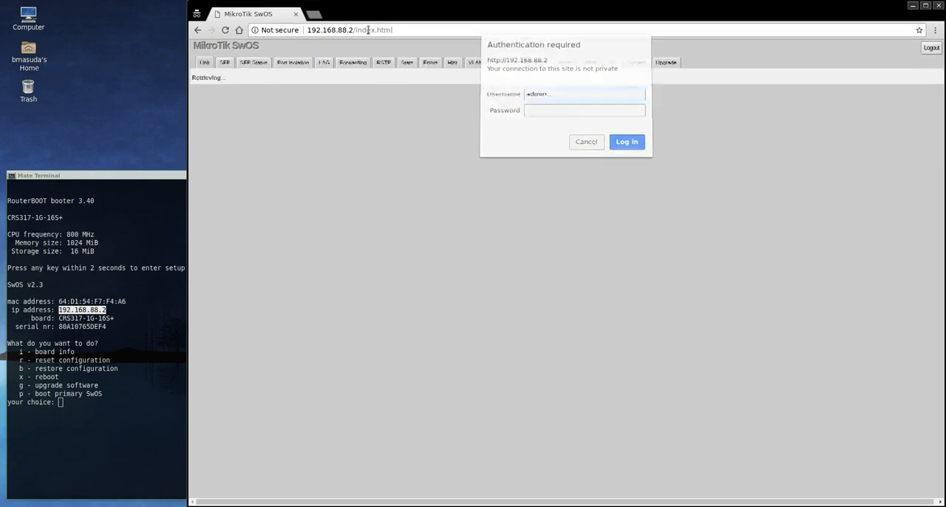
left_click(627, 142)
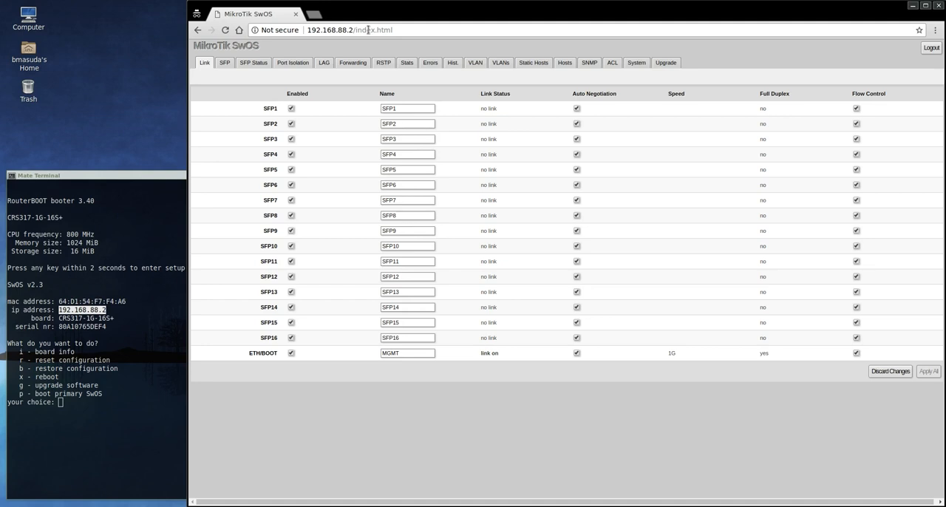
mouse_move(638, 62)
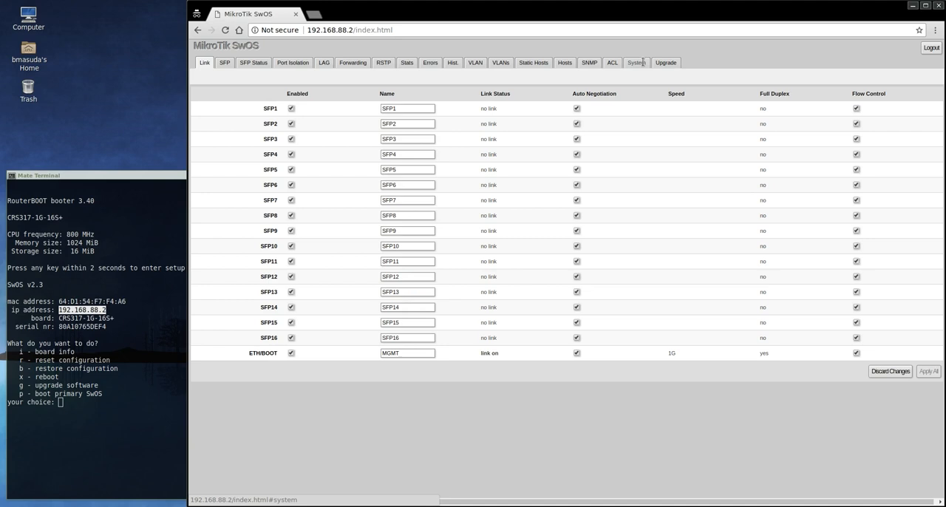
- Change the switch IP address to 192.168.0.14 on the System page and apply all changes
left_click(637, 62)
type("192.168.0.14")
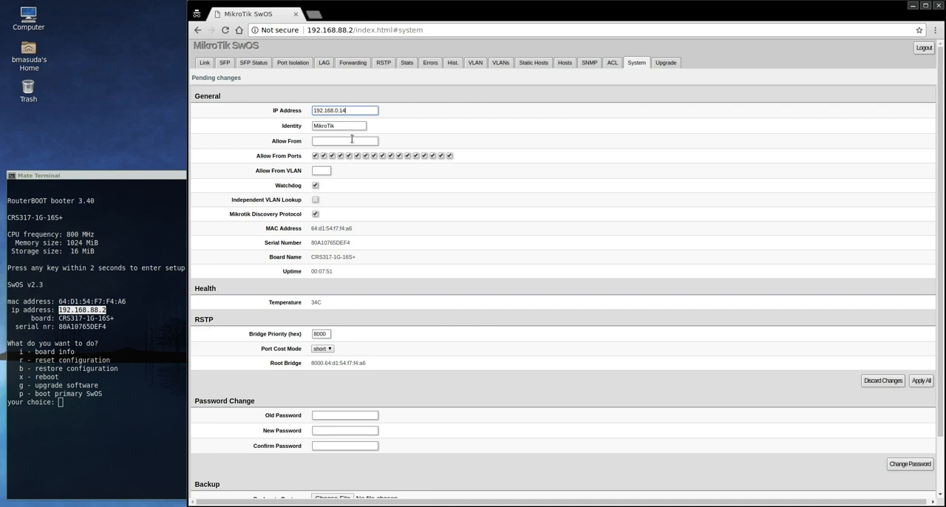
mouse_move(363, 213)
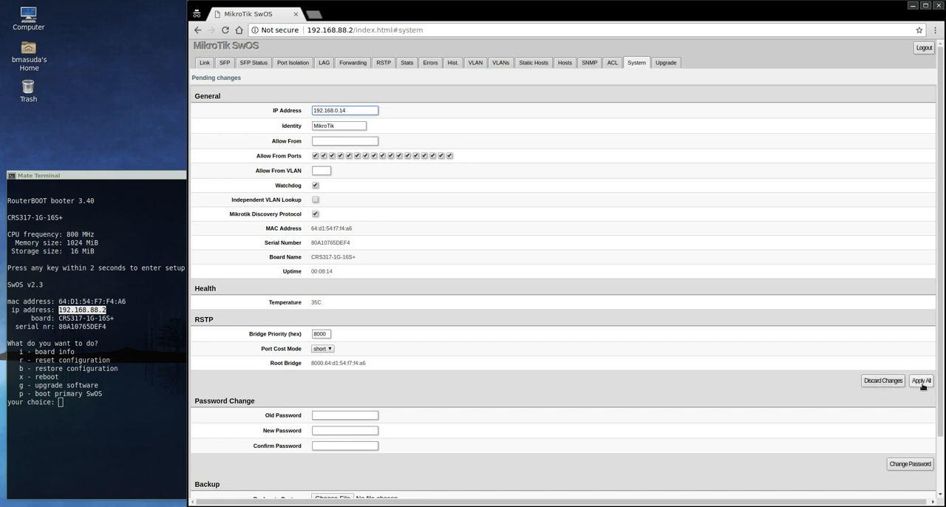
left_click(921, 395)
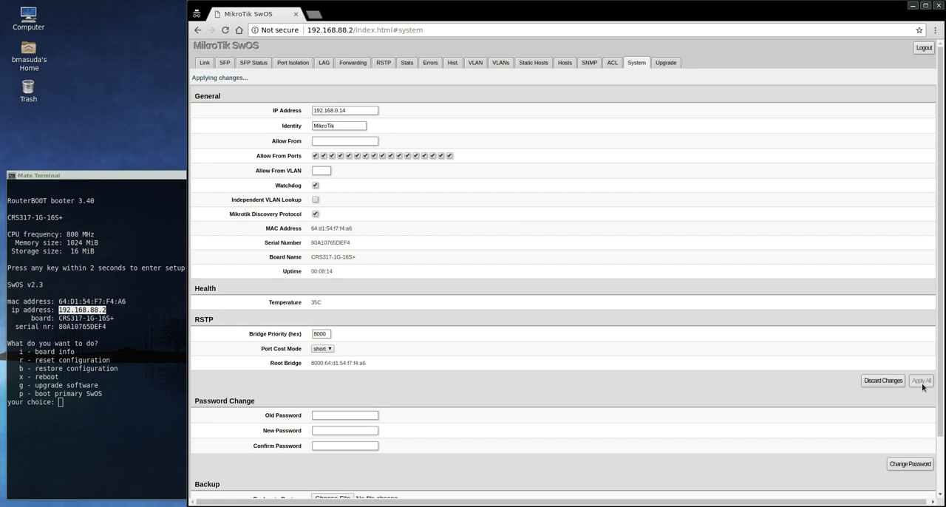
mouse_move(638, 394)
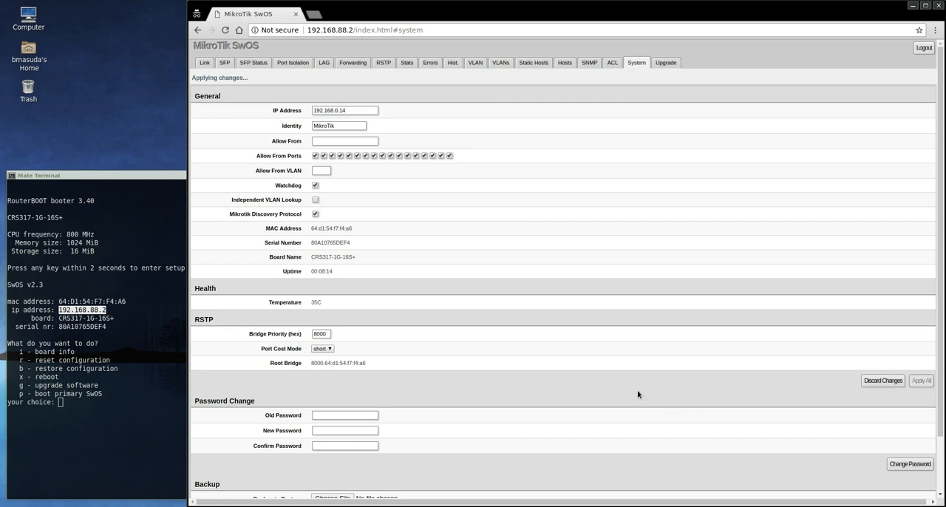
mouse_move(307, 50)
type("nmcli connection")
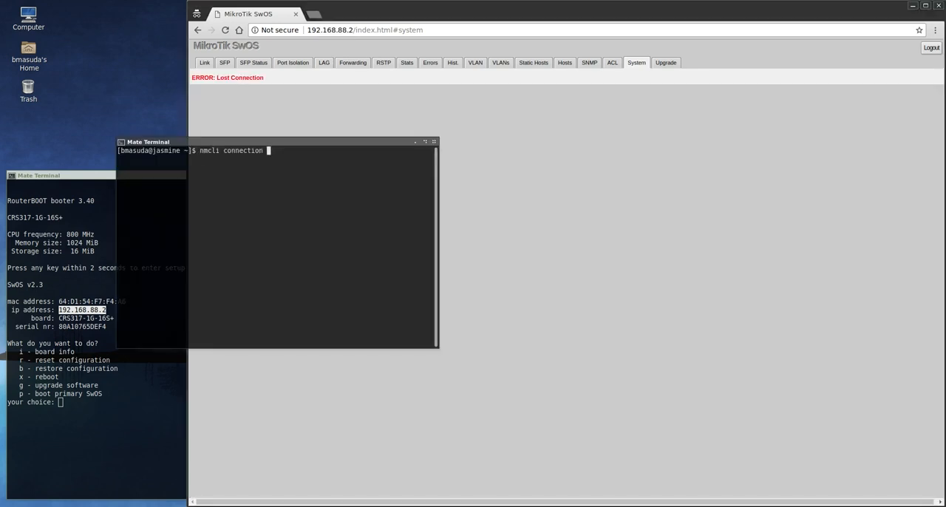
- Take down the Ethernet Temporary MikroTik Setup connection and start editing its ipv4 addresses via nmcli
type("down Ethernet\\ Temporary\\ MikroTik\\ Setup")
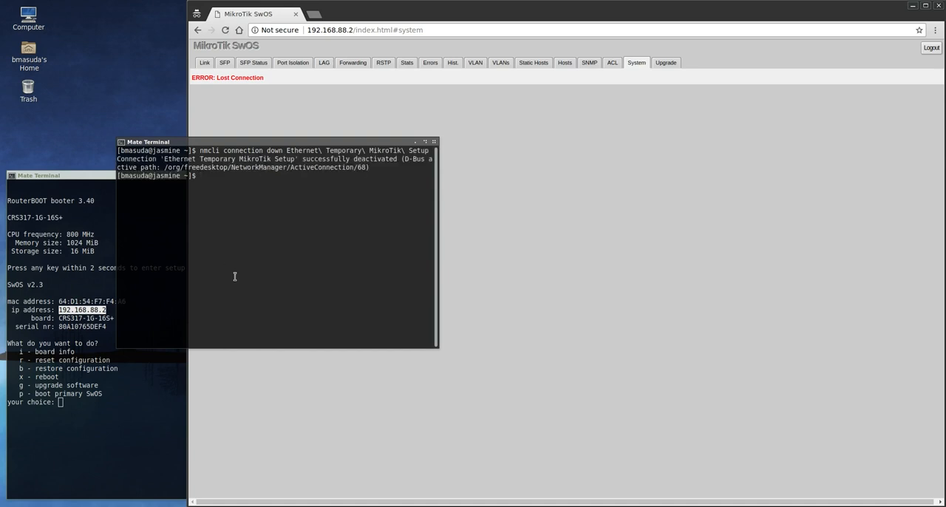
type("nmcli connection down Ethernet\\ Temporary\\ MikroTik\\ Setup")
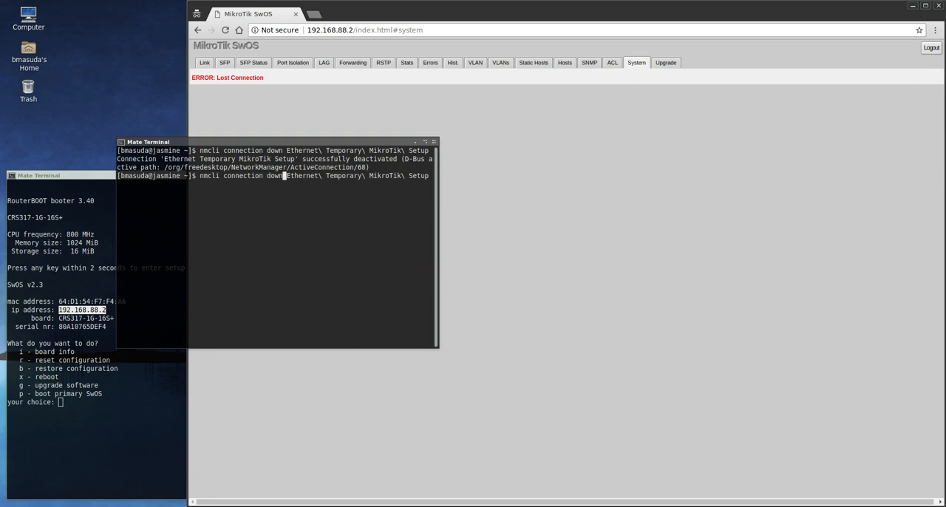
type("edit")
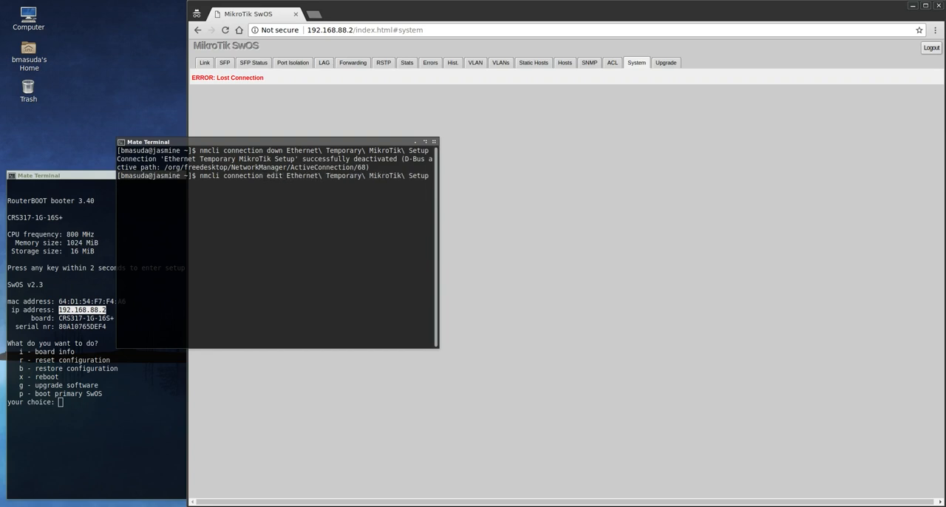
type("got o")
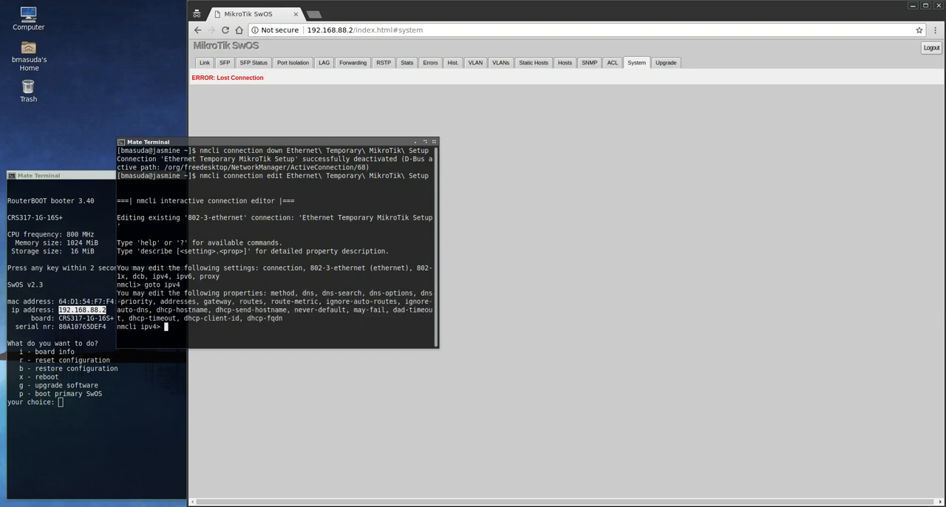
type("set addresses")
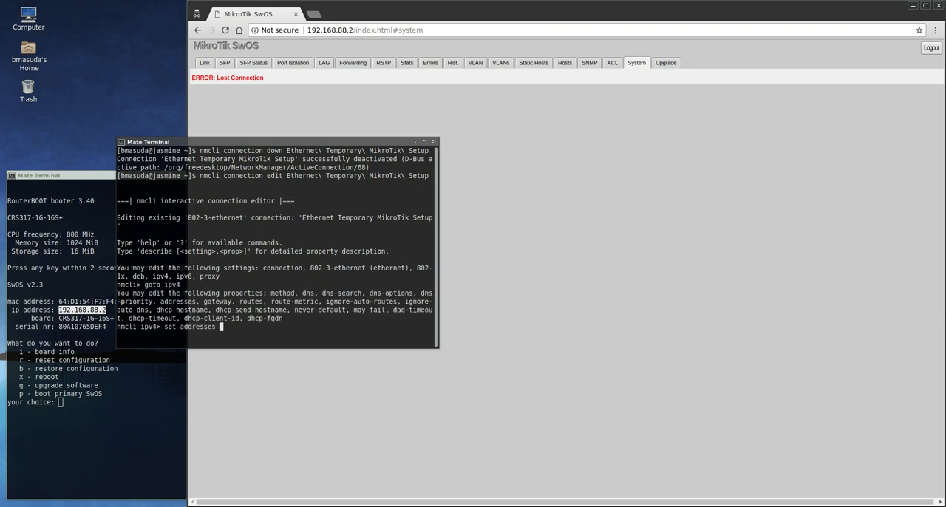
key("Return")
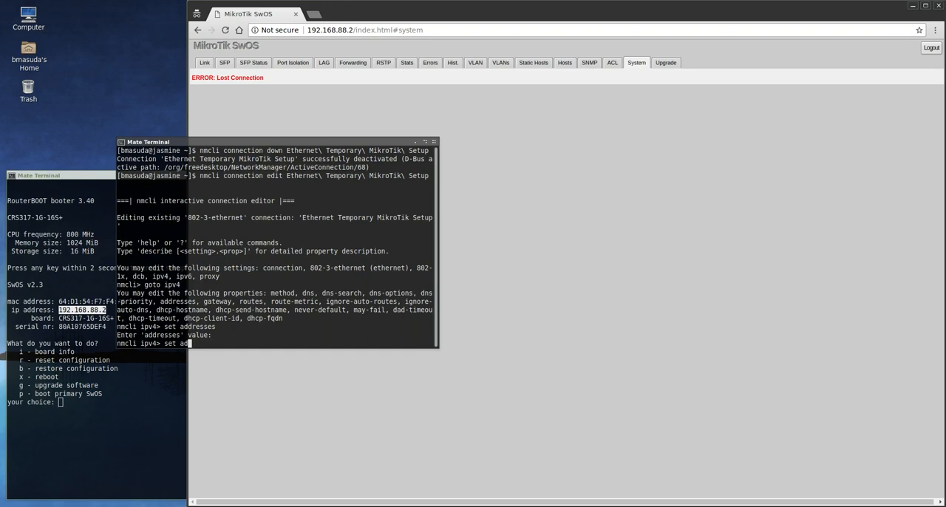
- Set the connection's address to 192.168.0.20/24 with manual method and save it
type("192.168.0.20/2")
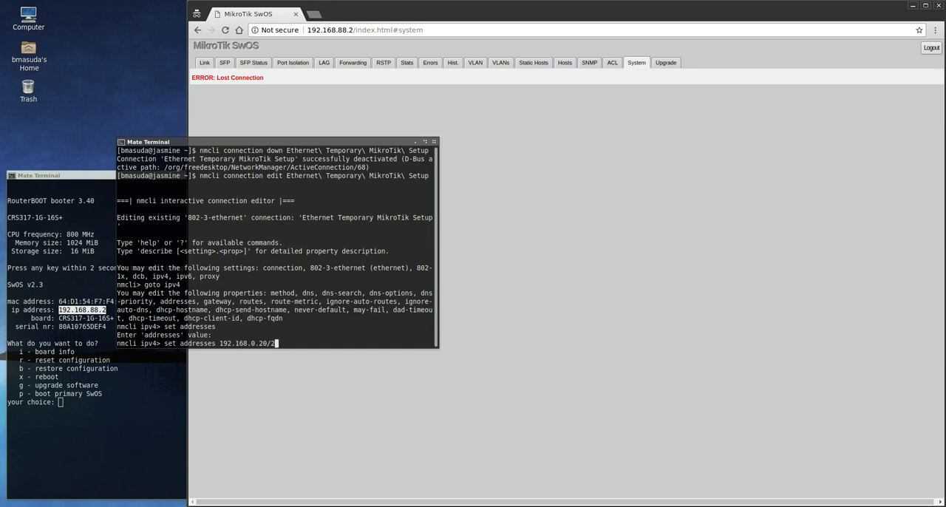
type("4")
type("sav")
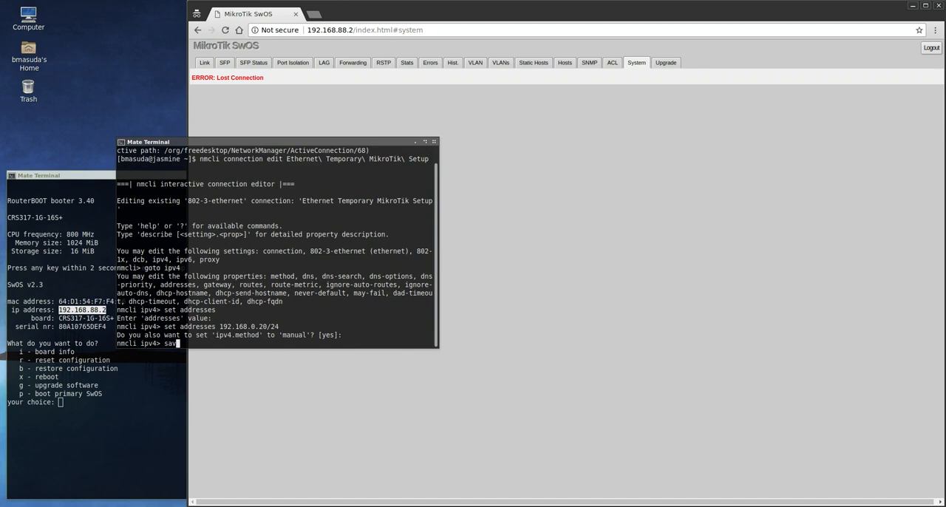
key("Return")
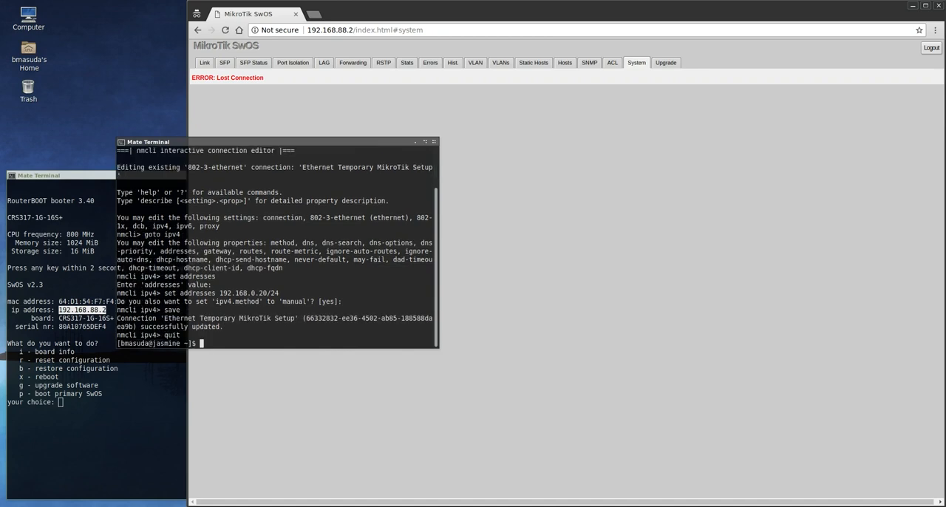
type("nmcli connection down Ethernet\\ Temporary\\ MikroTik\\ Setup")
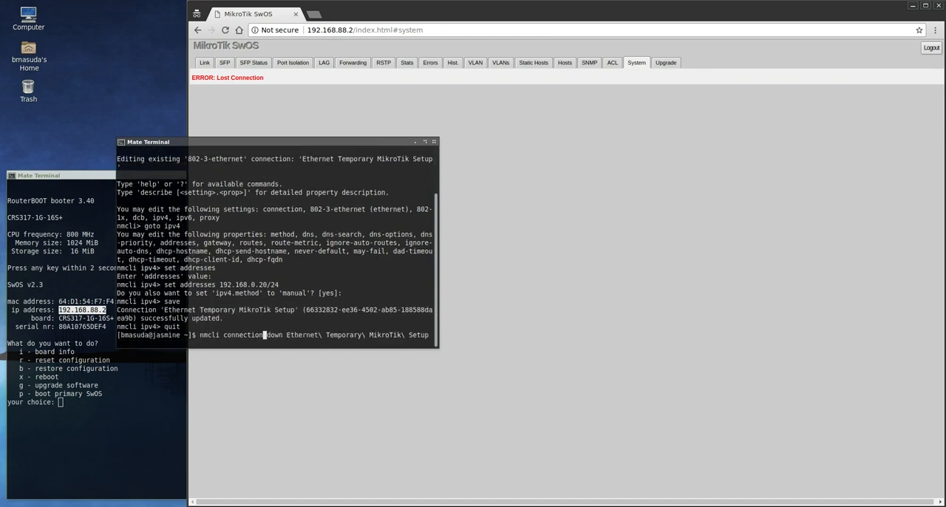
- Bring the connection back up so the host holds 192.168.0.20 and begin pinging the switch
key("Return")
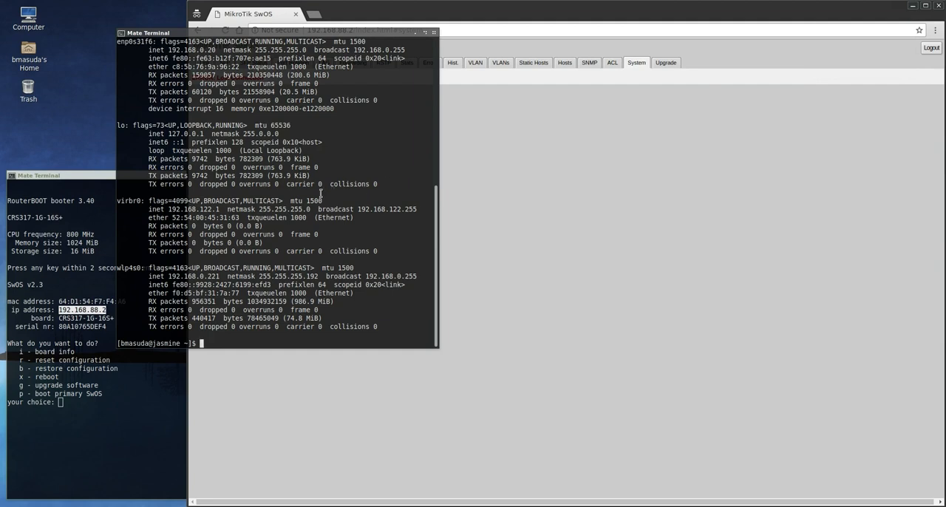
type("ping 192.16")
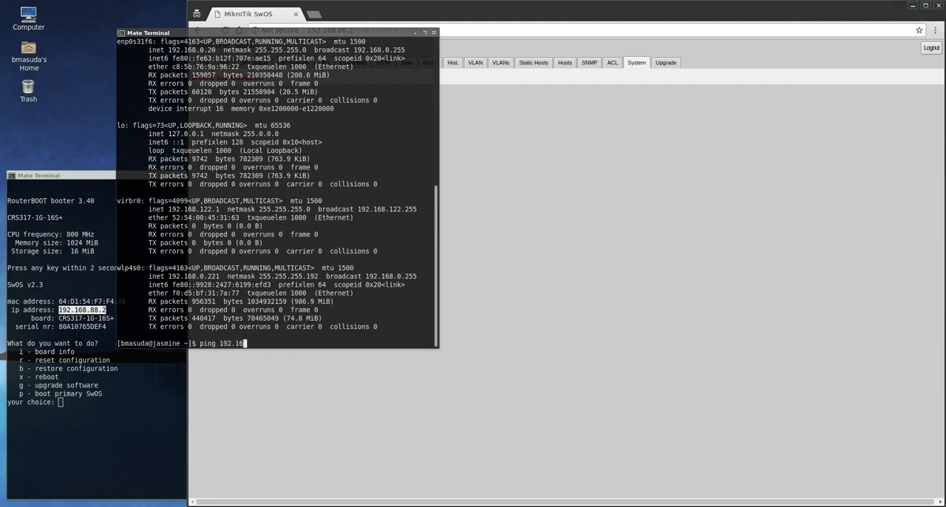